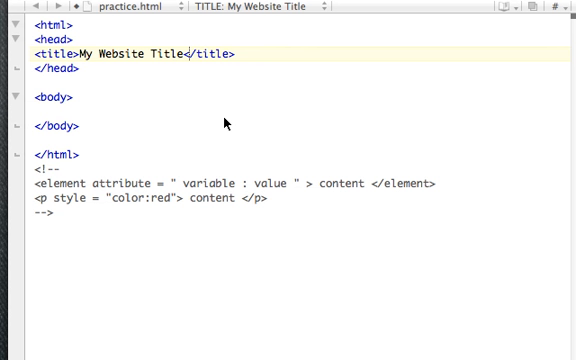
mouse_move(171, 160)
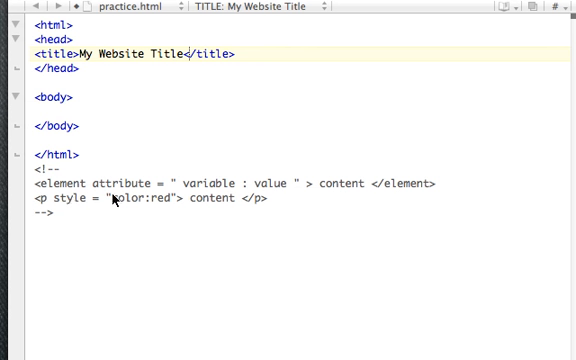
mouse_move(280, 197)
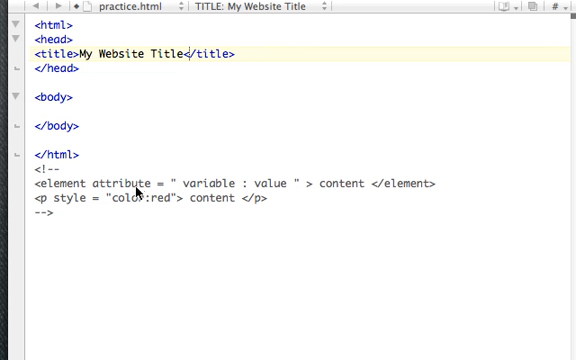
mouse_move(216, 202)
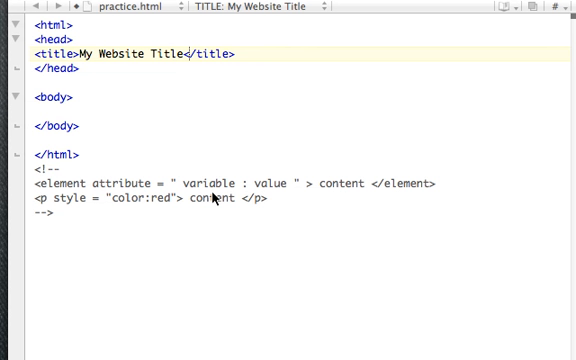
mouse_move(390, 194)
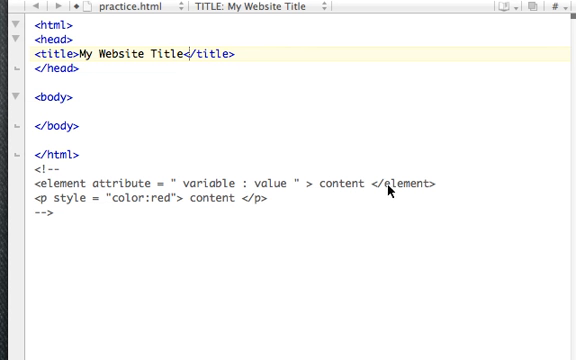
mouse_move(428, 197)
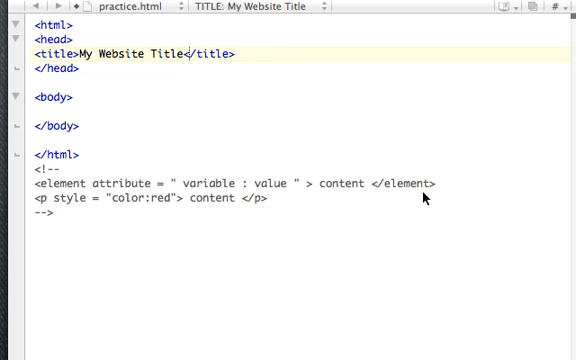
mouse_move(50, 214)
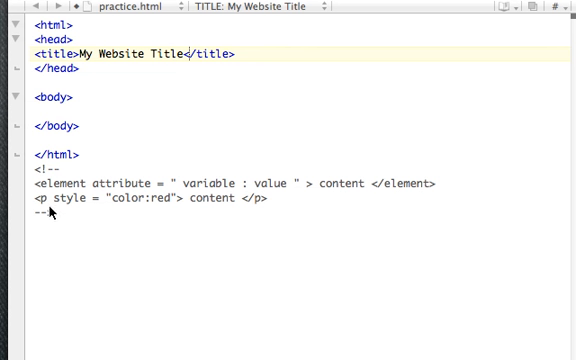
mouse_move(45, 210)
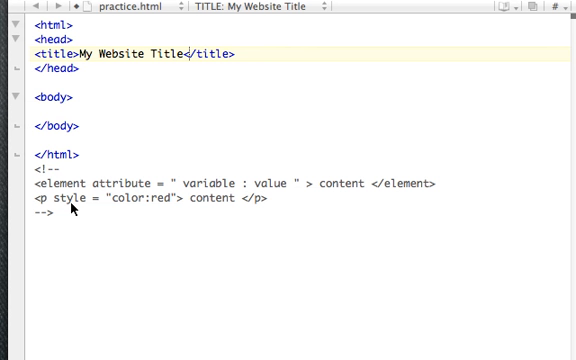
mouse_move(137, 209)
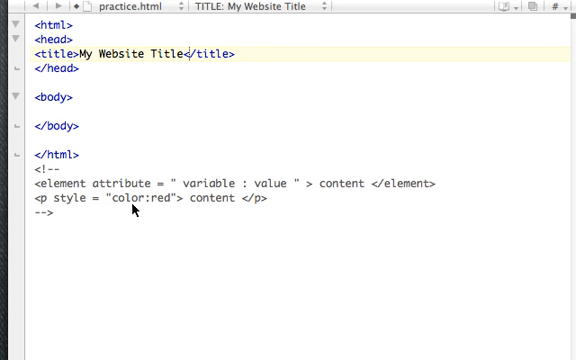
mouse_move(168, 209)
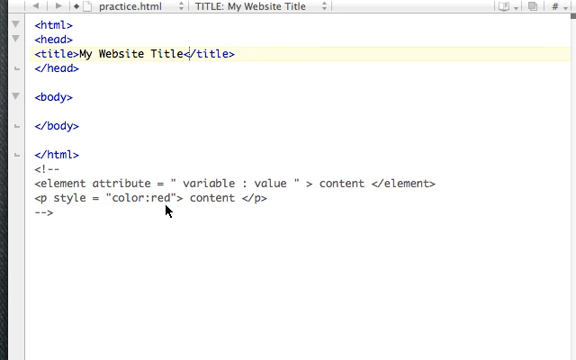
mouse_move(265, 212)
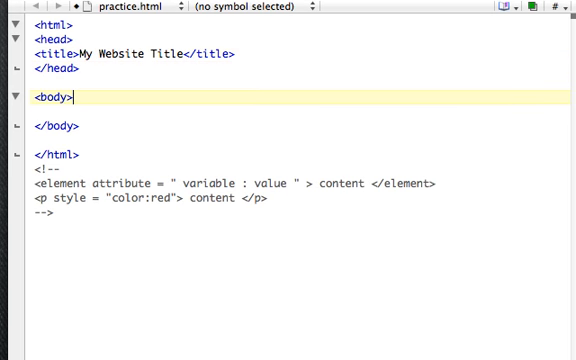
key("Return")
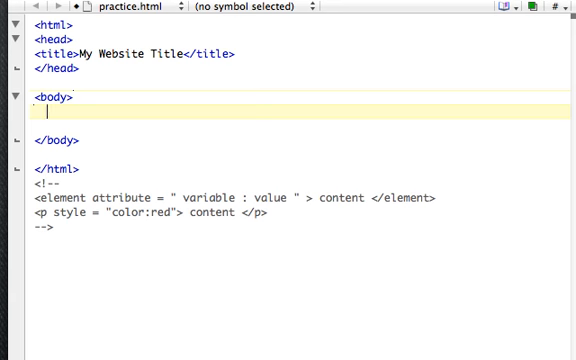
type("<")
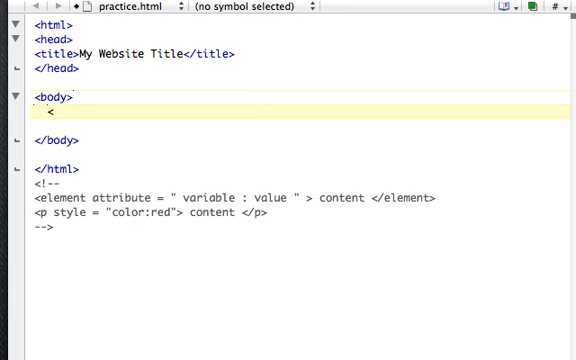
type("d")
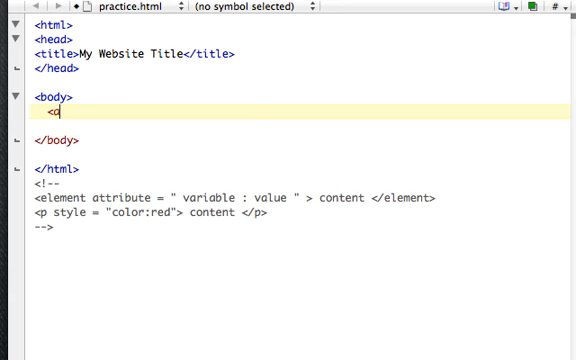
type("a></a>")
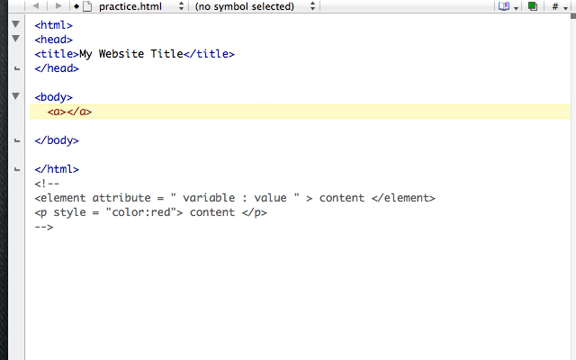
type("p")
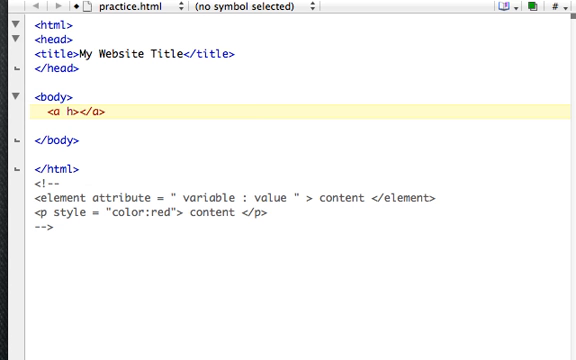
type("ref")
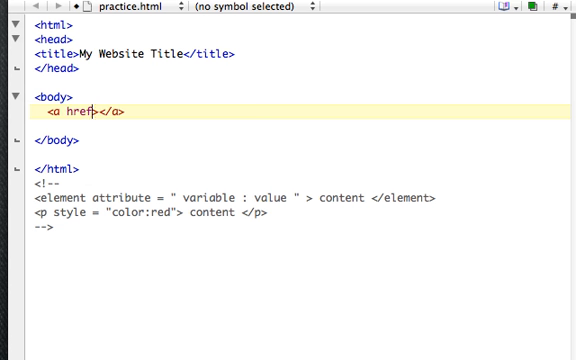
type("=")
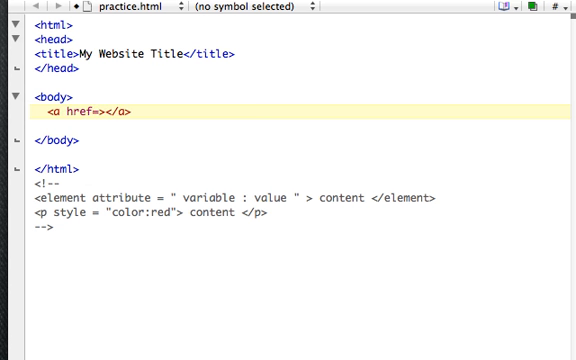
type("\"\"")
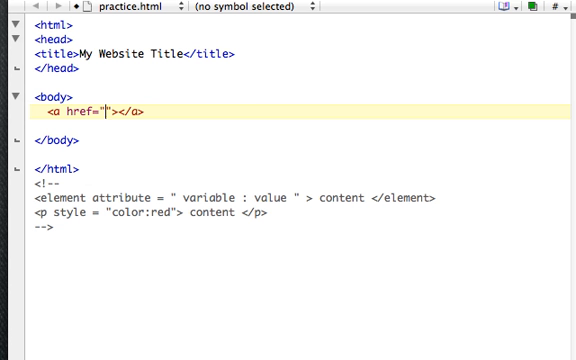
type("http:")
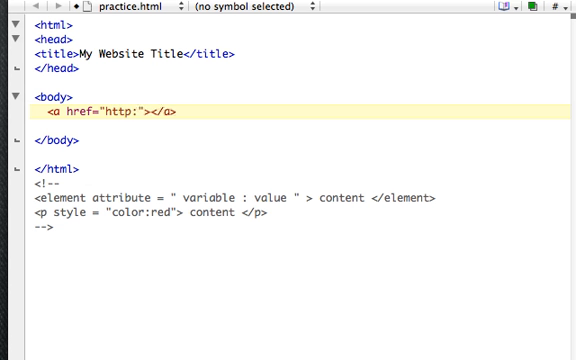
type("//www.")
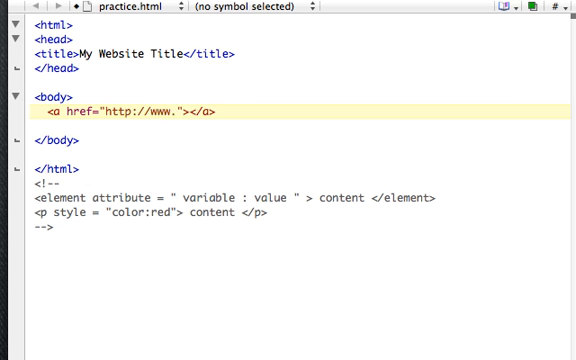
type("youtube.c")
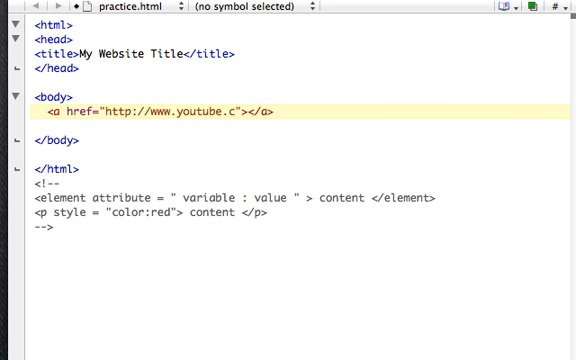
type("om")
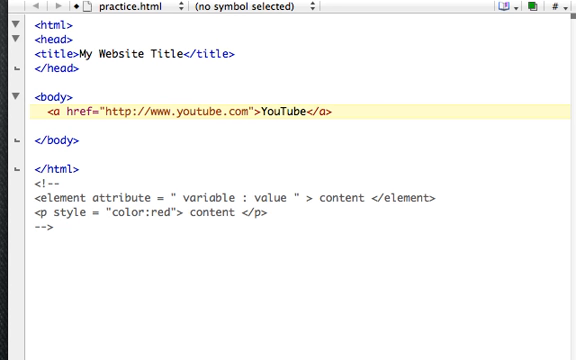
Step: Label the link 'YouTube Link' and select that link text
type("LInk")
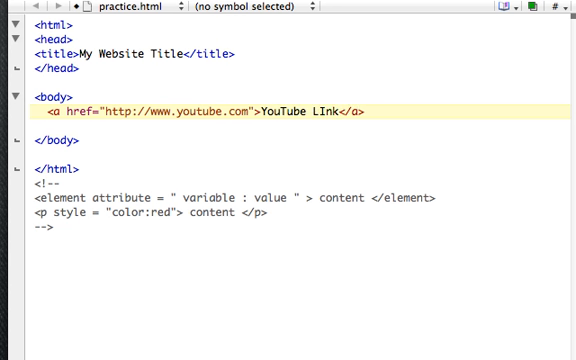
type("Link")
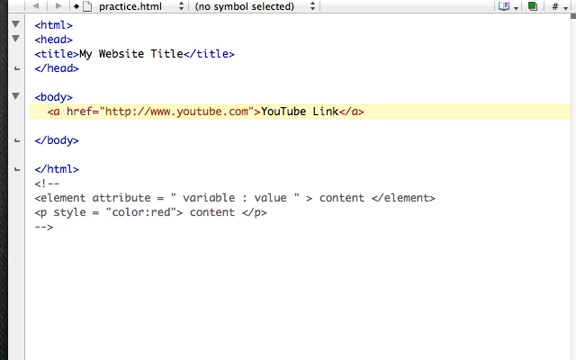
left_click(368, 110)
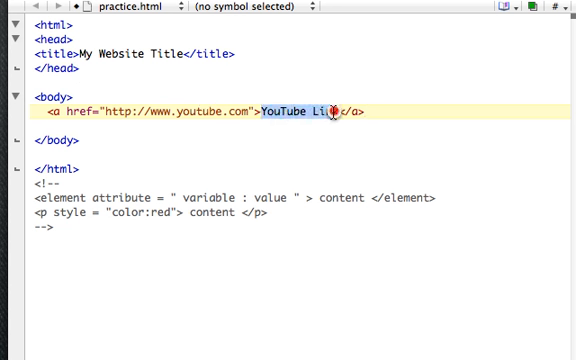
mouse_move(460, 127)
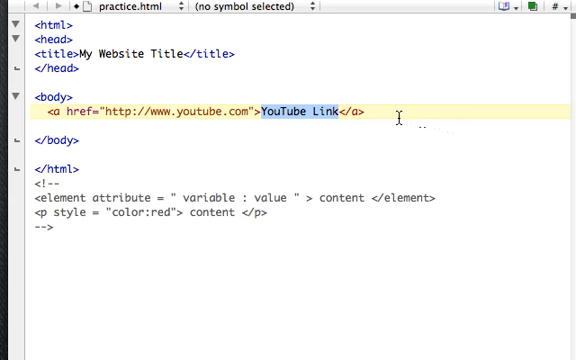
Step: Below the YouTube link, add <a href="contact.html">Contact Me</a>
key("return")
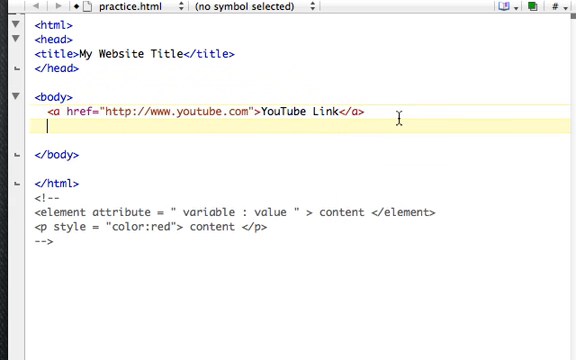
type("<a")
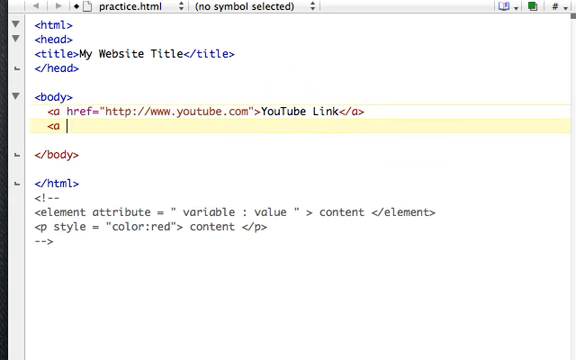
type("href=\"")
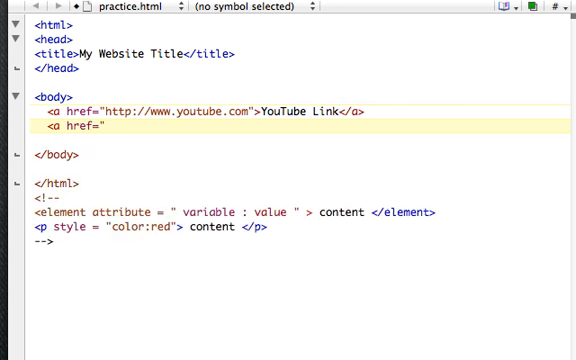
type("\"")
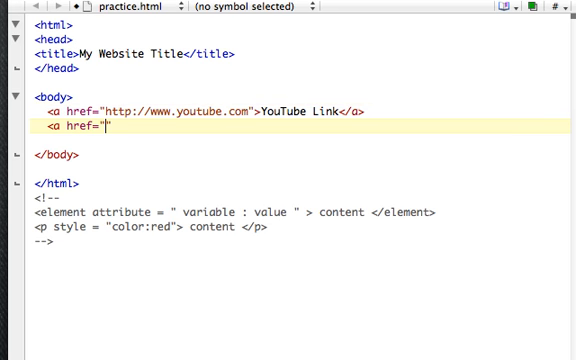
type("\"")
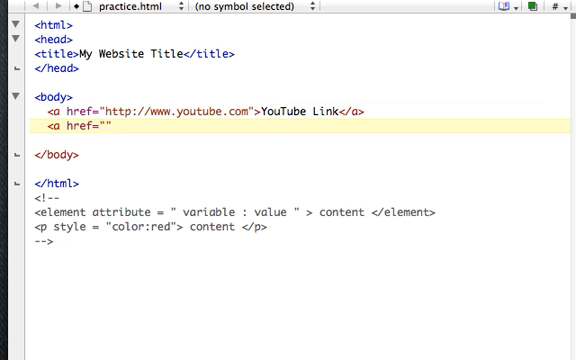
type("cont")
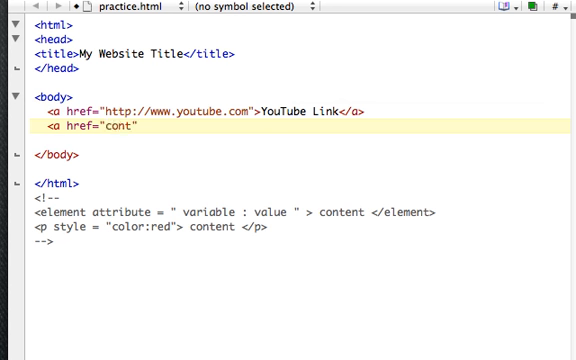
type("act.html")
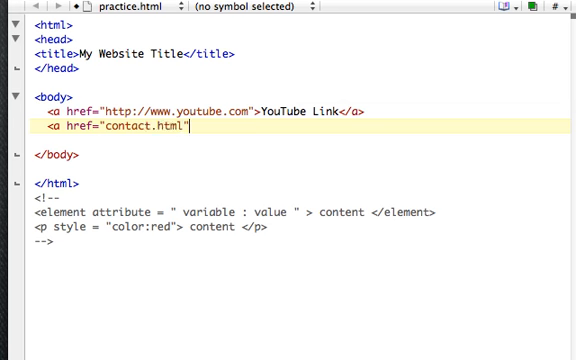
type(">")
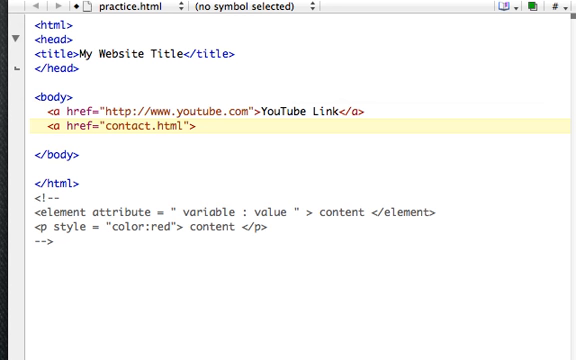
type("Contact")
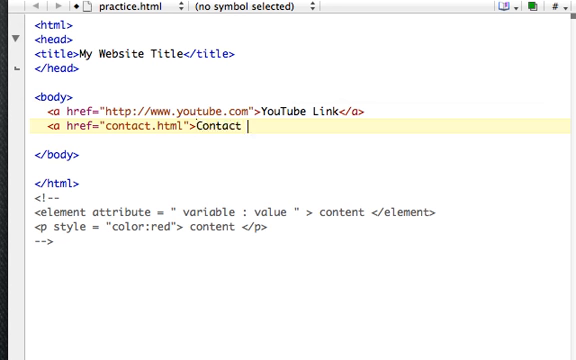
type("Me</a>")
type("<a")
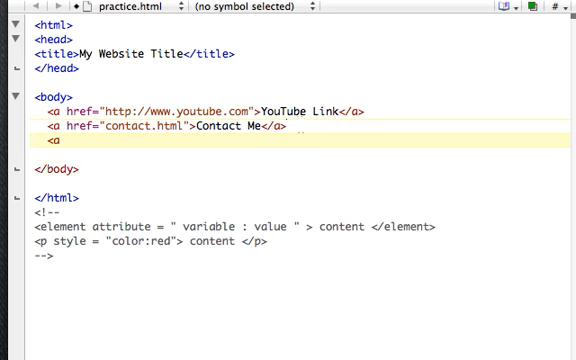
Step: Finish the anchor as href 'images/cats.html' labelled 'See Cats', then add a blank line
type("href=")
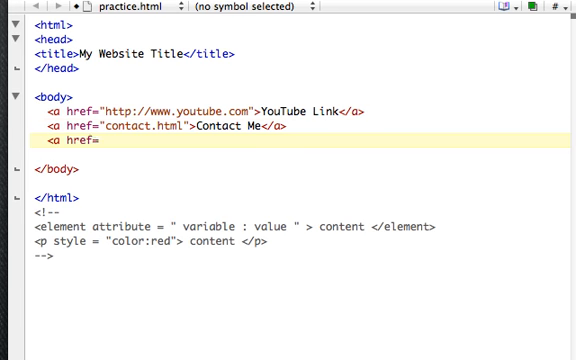
type("\"")
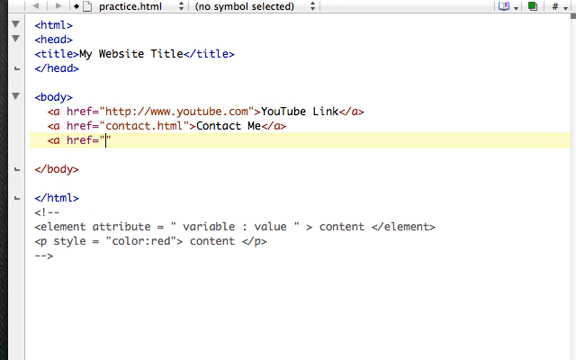
type("images")
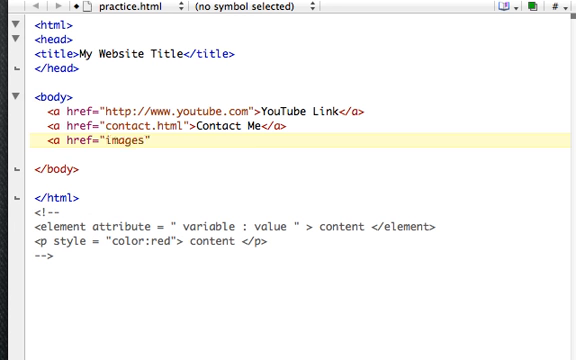
type("/")
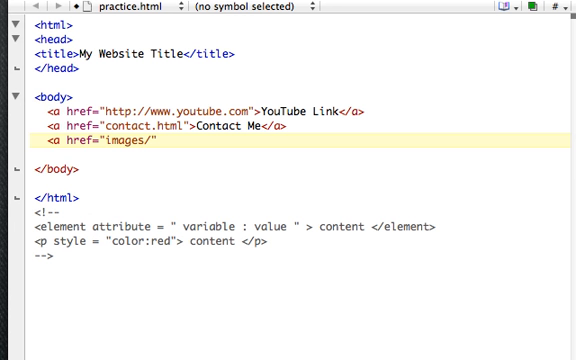
type("cats.h")
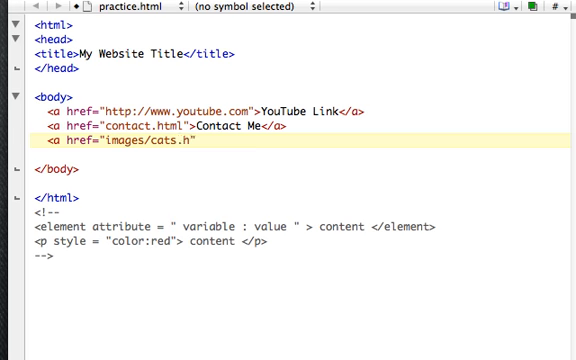
type("tml\"")
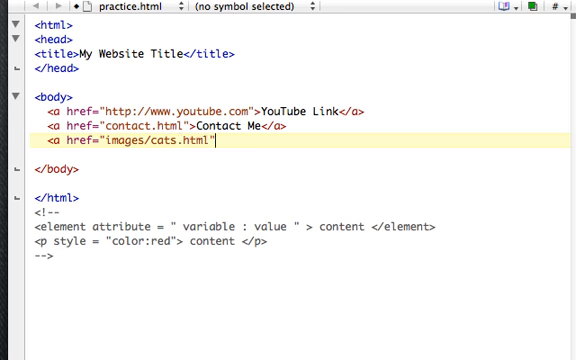
type(">")
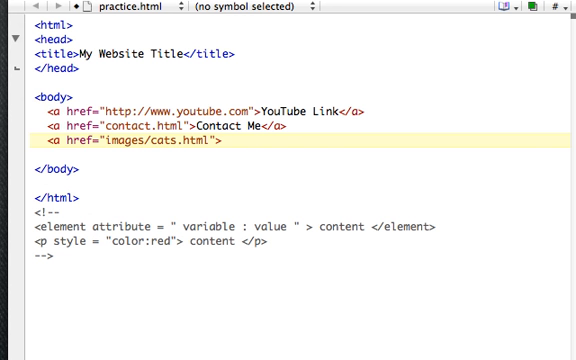
type("See C")
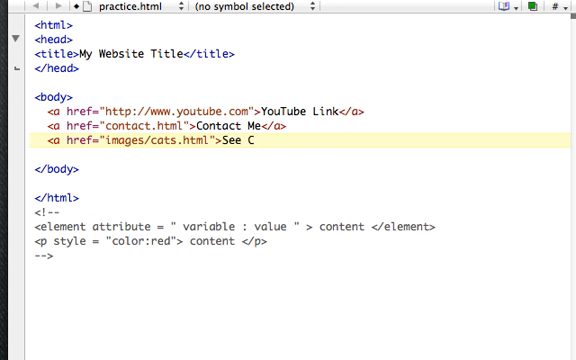
type("ats</a>")
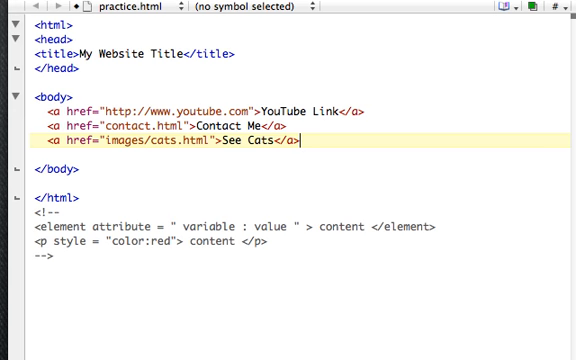
key("Return")
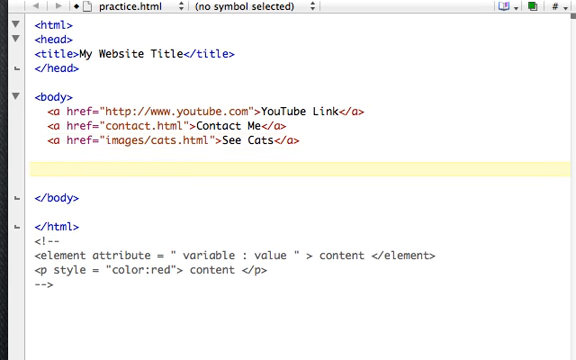
Step: On the blank line, write an img tag with src 'images/cats.html'
left_click(45, 172)
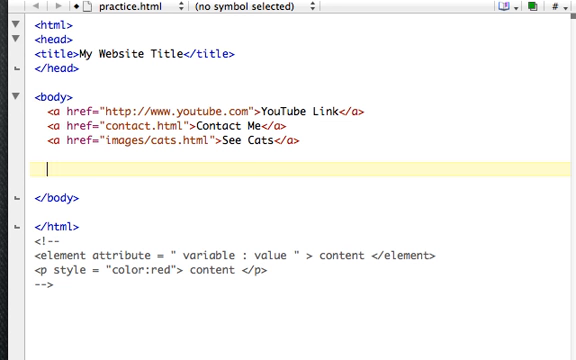
type("<img")
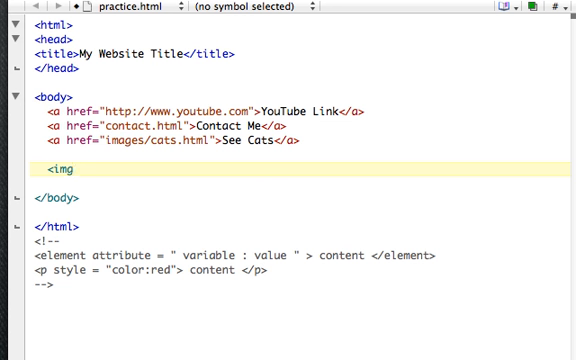
left_click(283, 141)
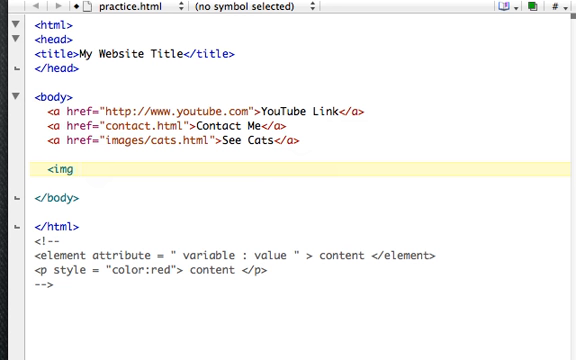
type("src")
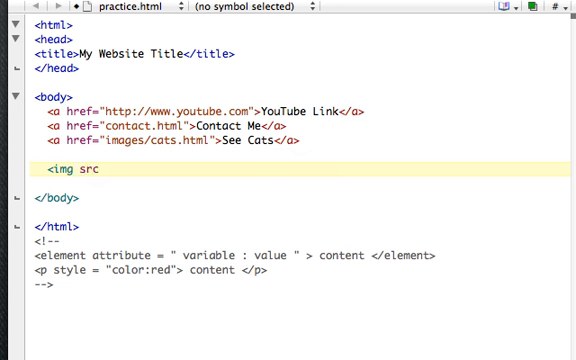
type("\"")
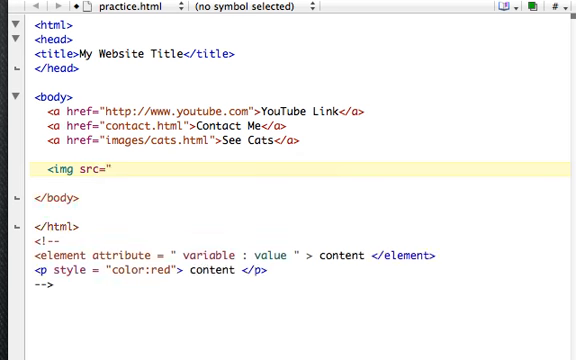
type("images")
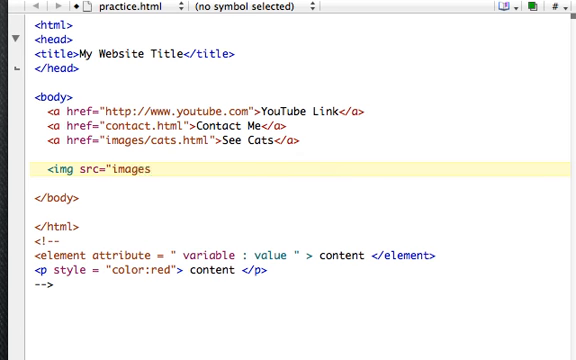
type("/")
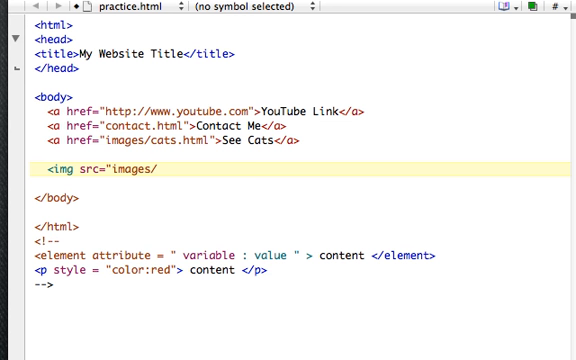
type("cats.ht")
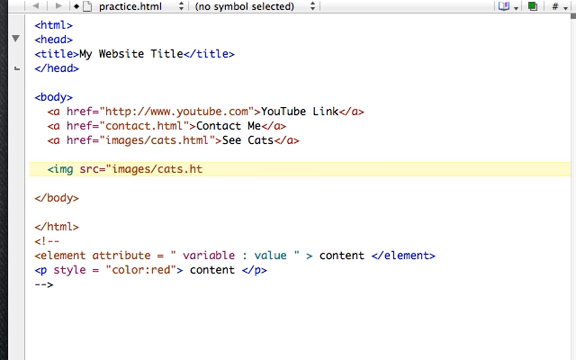
type("ml\">")
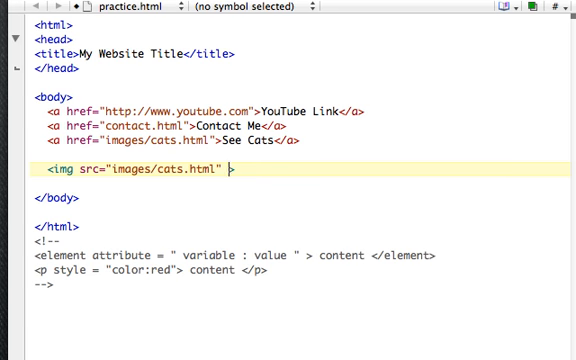
Step: Add alt="Grey Cat" after the img src and place the cursor before the closing >
type("alt=")
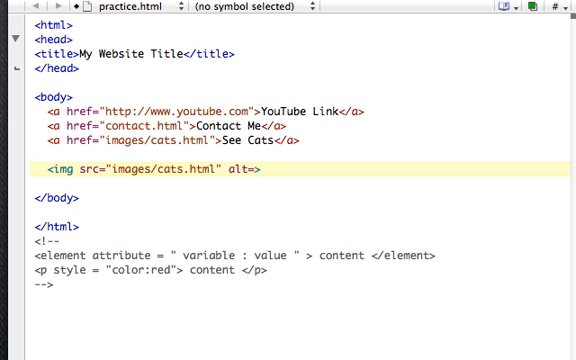
type("\"\">")
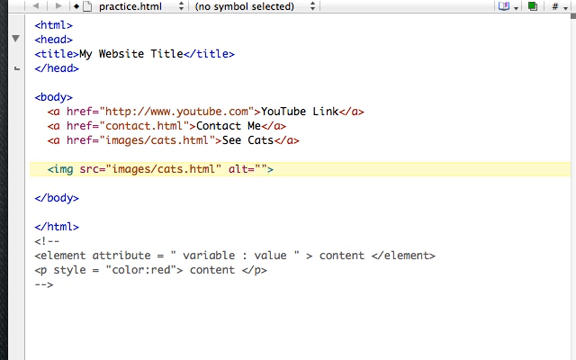
type("Grey Ca")
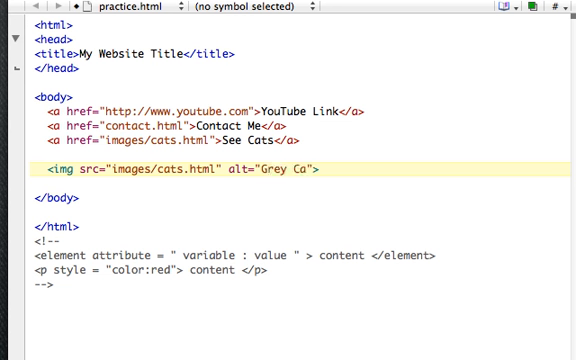
type("t")
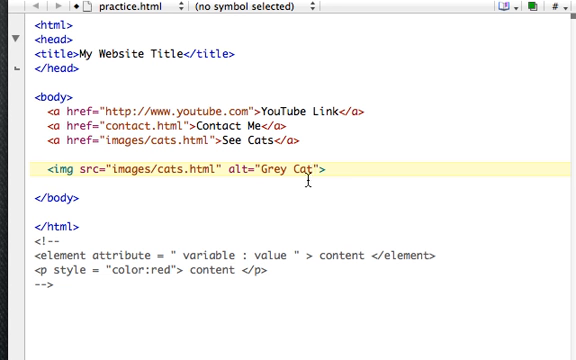
mouse_move(355, 171)
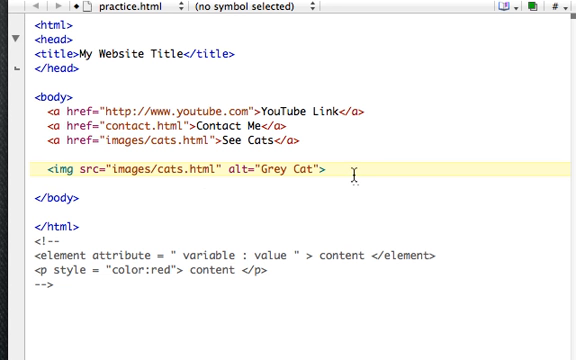
left_click(330, 171)
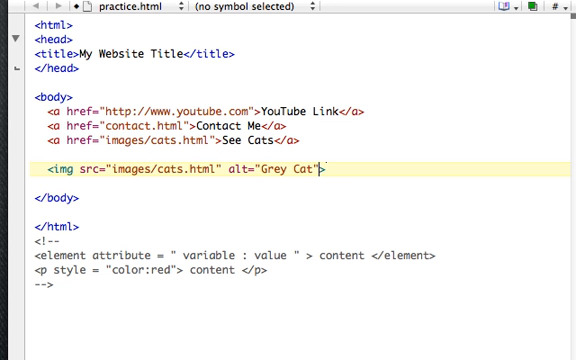
Step: Give the img tag width "100px", deleting the extra height attribute and trailing space
type("width=\"")
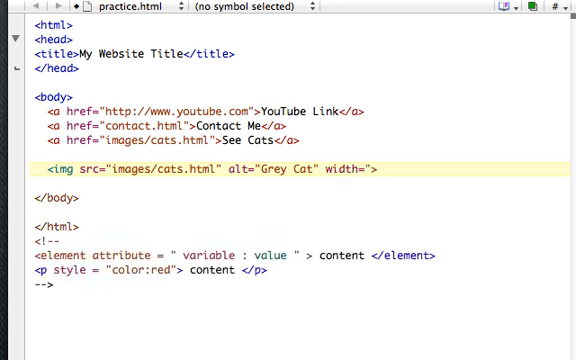
type("100p")
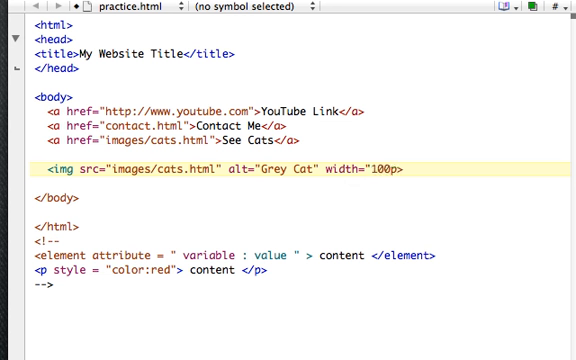
type("x\" height=")
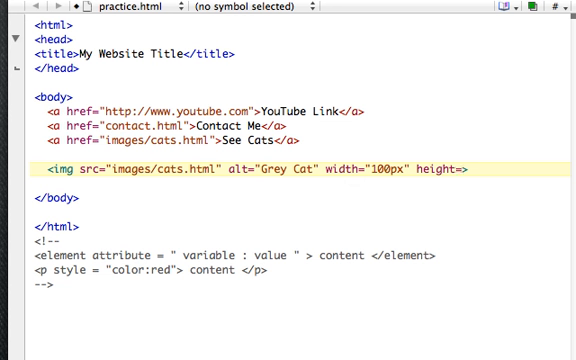
type("1")
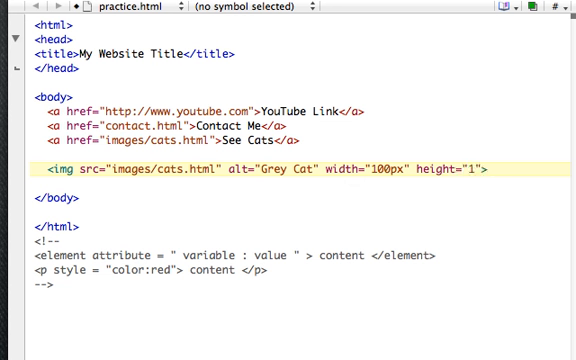
type("00px")
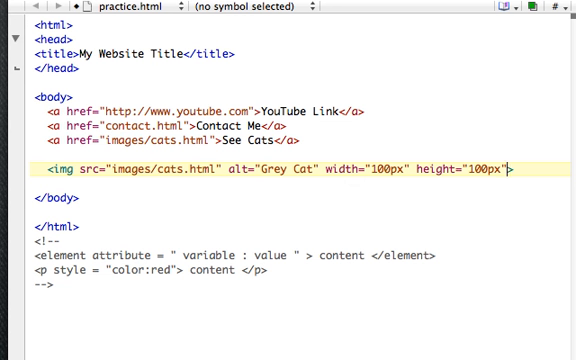
key("BackSpace")
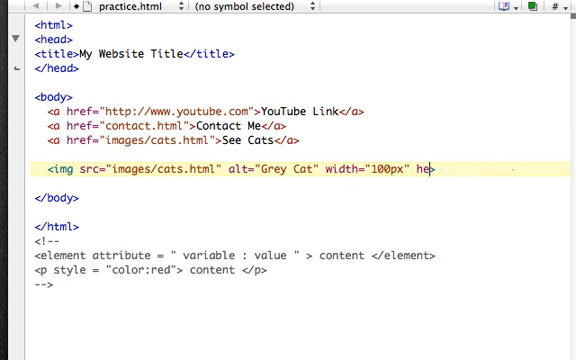
key("Backspace")
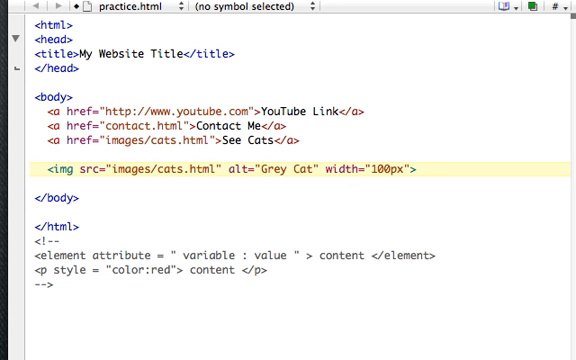
key("Backspace")
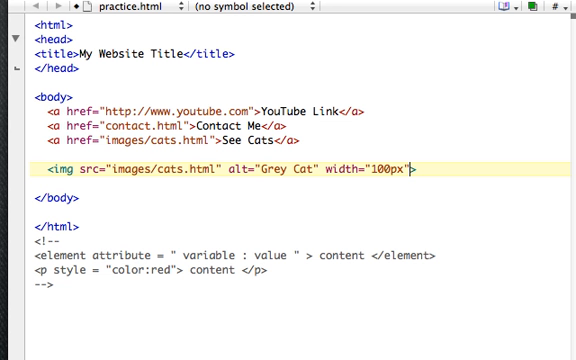